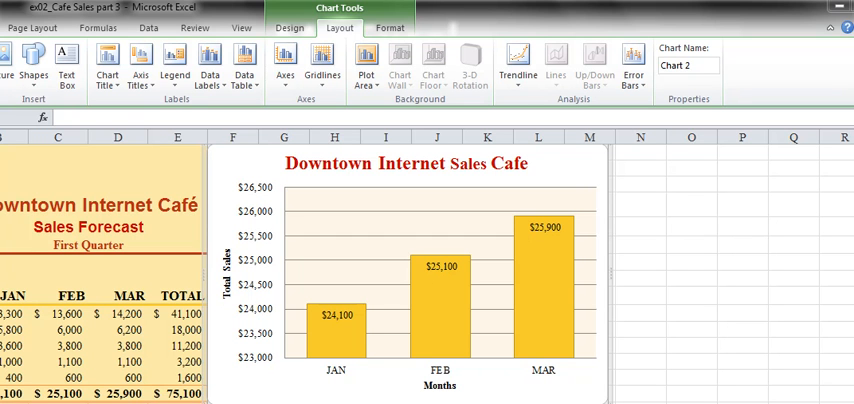
mouse_move(332, 248)
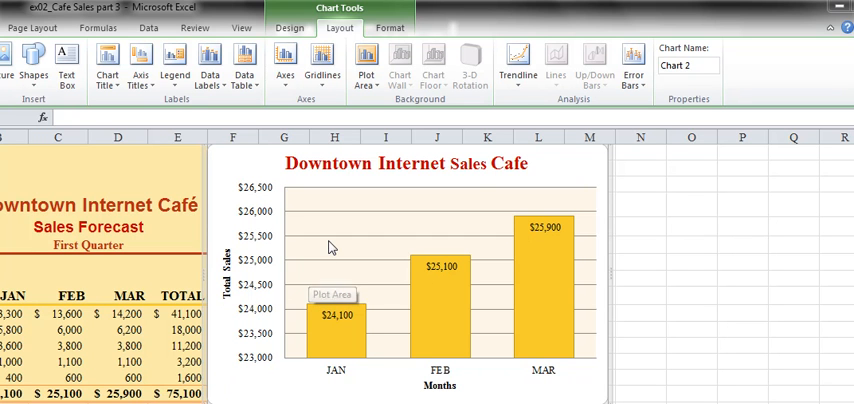
Select the Downtown Internet Sales Cafe chart and show its Chart Tools Design options.
click(408, 164)
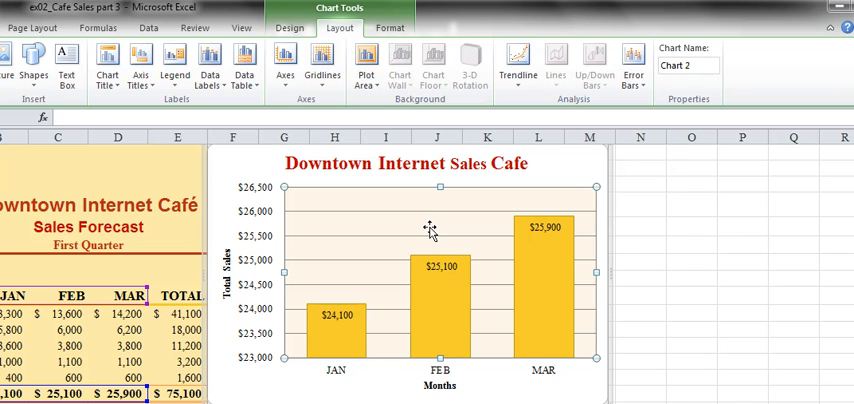
mouse_move(430, 228)
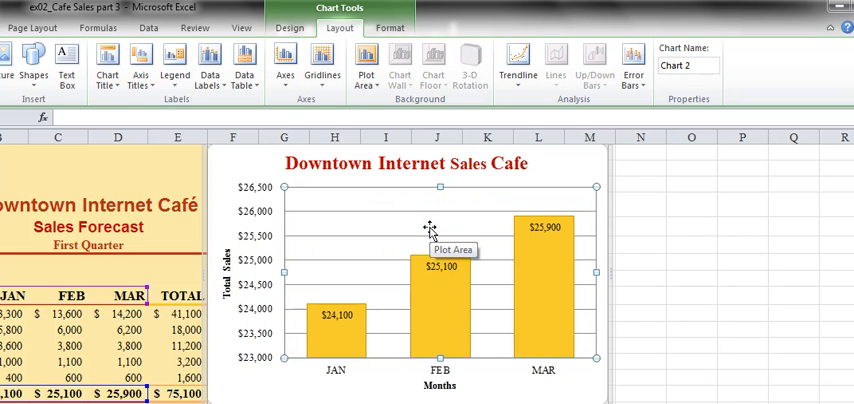
mouse_move(428, 228)
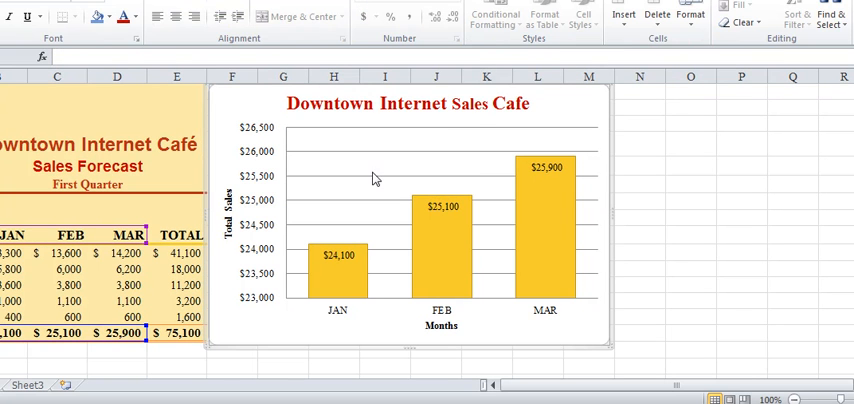
mouse_move(370, 218)
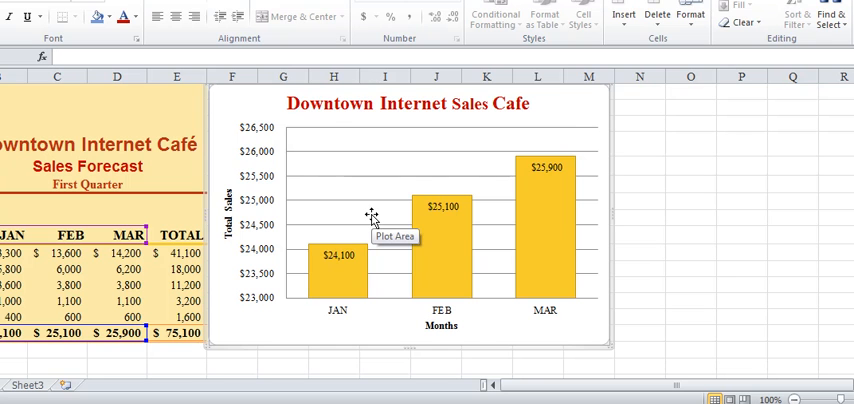
click(640, 184)
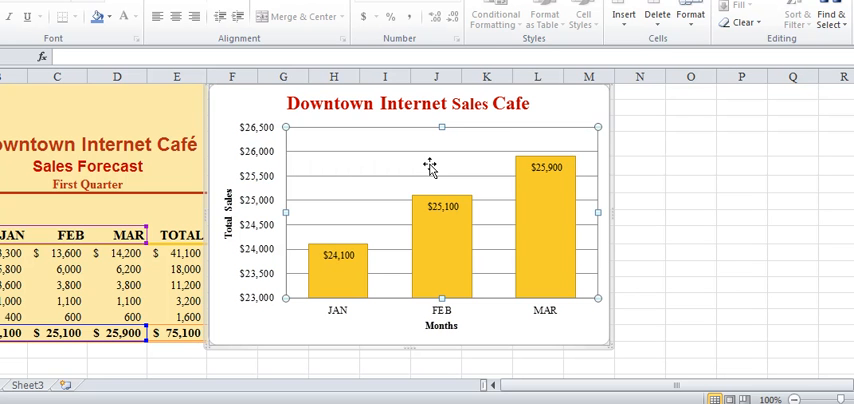
mouse_move(330, 172)
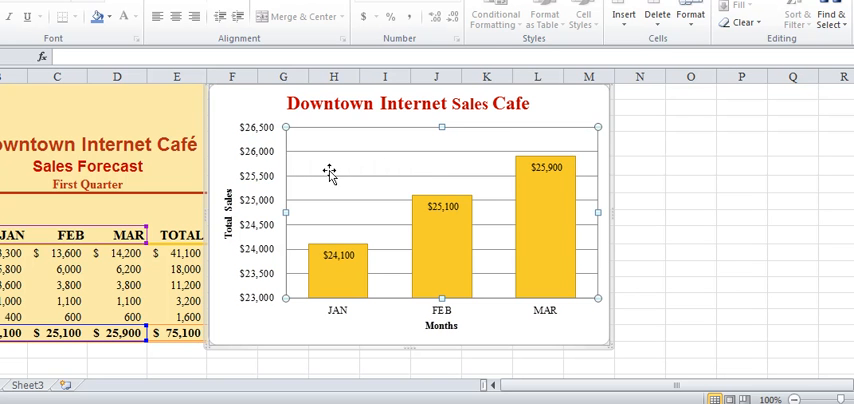
mouse_move(312, 188)
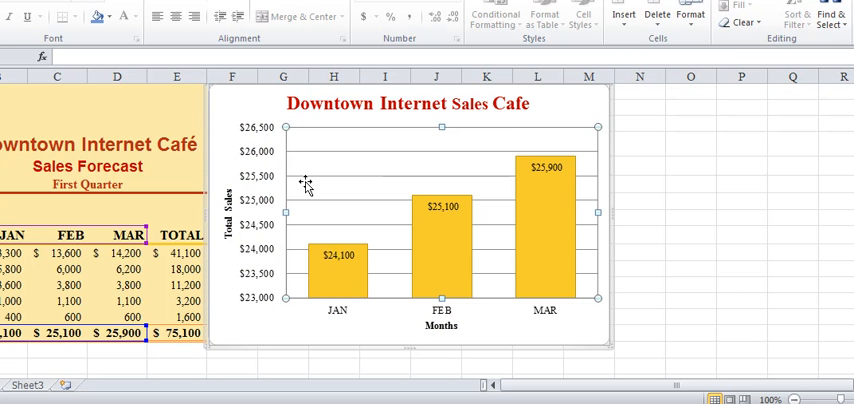
mouse_move(270, 172)
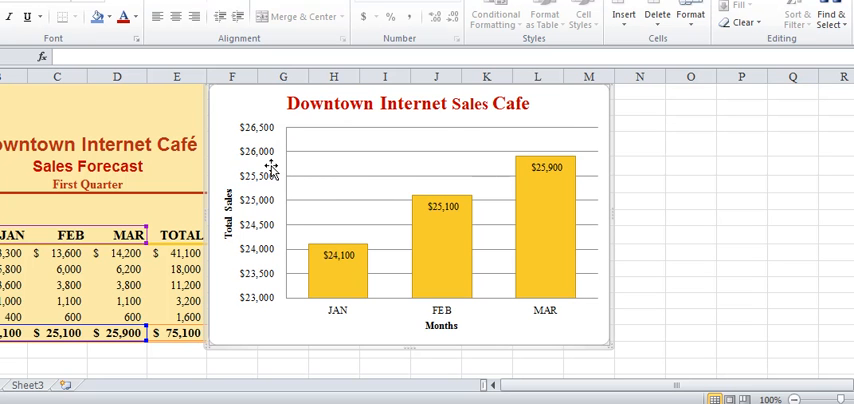
click(300, 184)
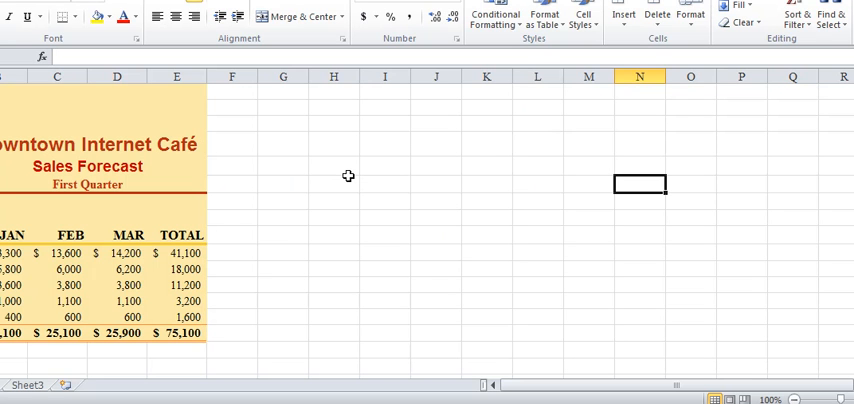
mouse_move(348, 176)
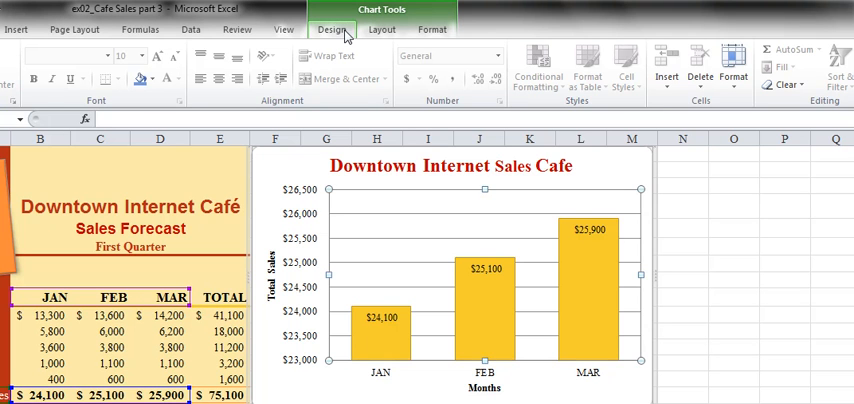
click(332, 28)
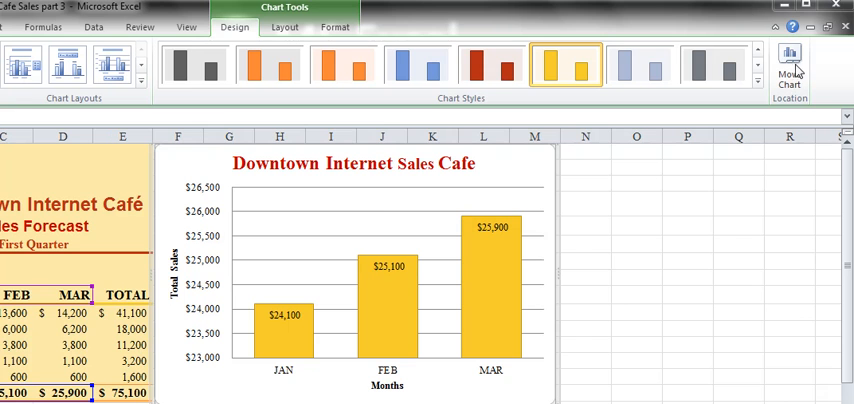
In Move Chart, choose to place the sales chart on a new sheet.
click(790, 64)
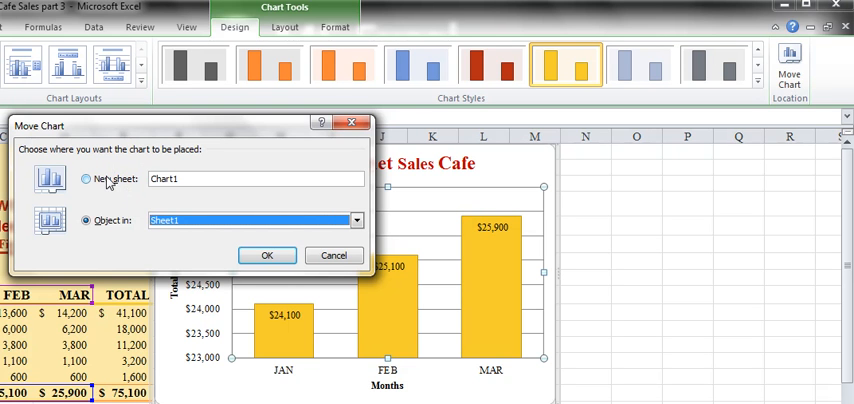
mouse_move(108, 180)
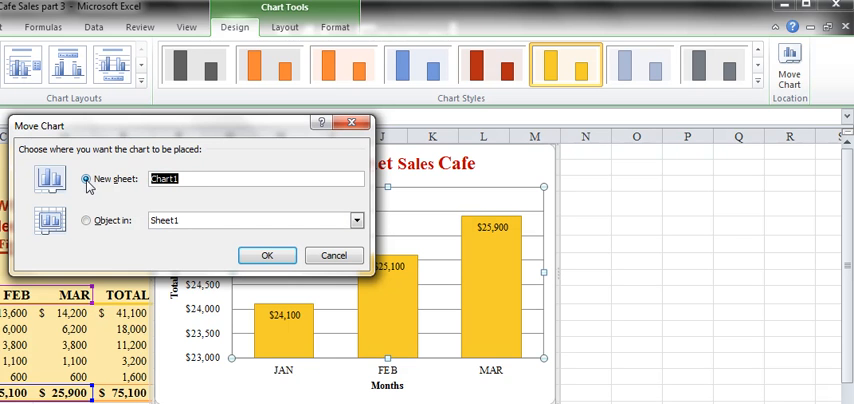
click(266, 254)
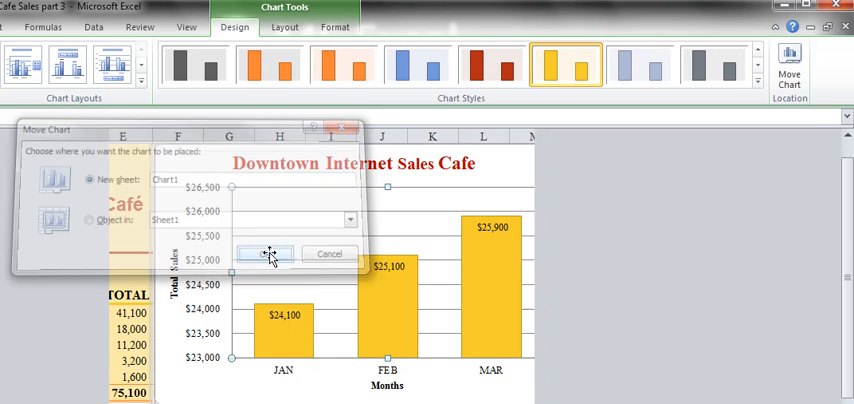
Confirm the move to sheet Chart1, then return to the Sheet1 forecast worksheet.
click(266, 252)
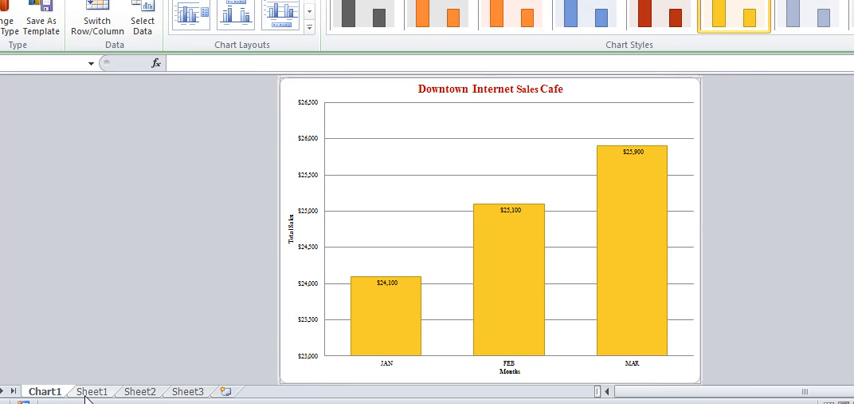
click(92, 392)
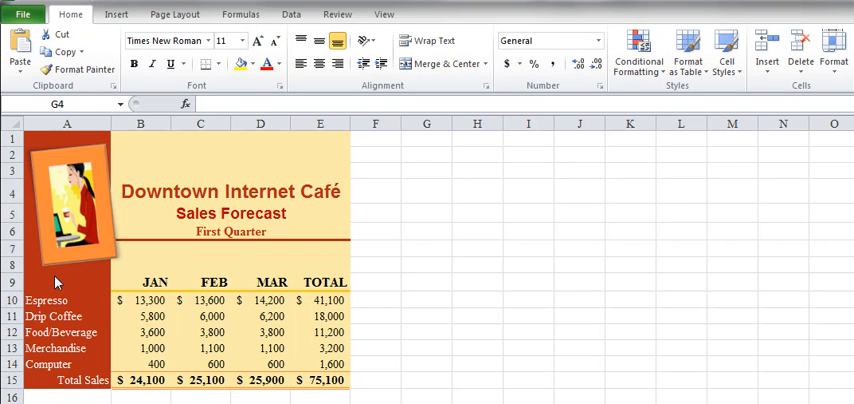
Select the product names with their JAN, FEB and MAR sales from A9 through the MAR column.
click(66, 282)
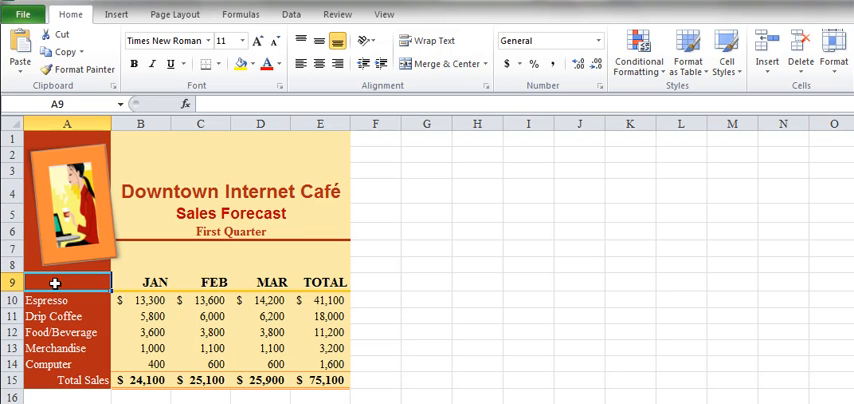
drag(56, 284, 216, 348)
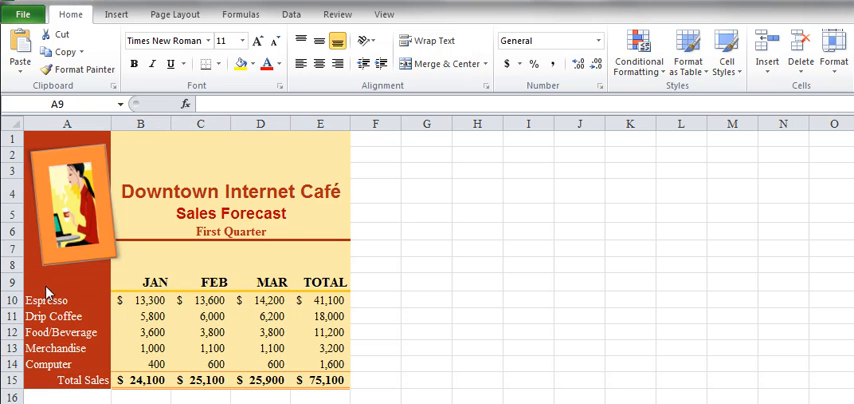
click(76, 68)
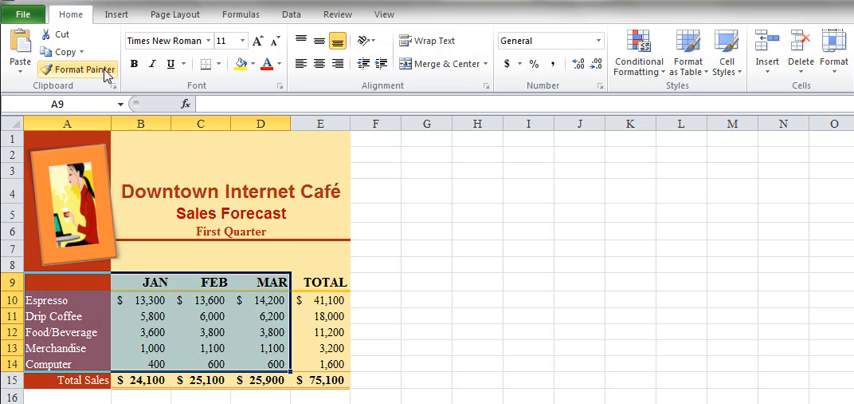
Insert a 3-D Clustered Column chart of the selected product sales.
click(116, 14)
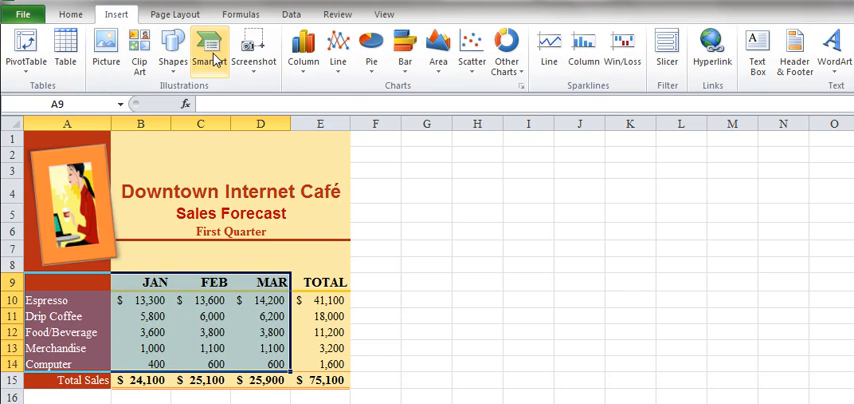
click(304, 48)
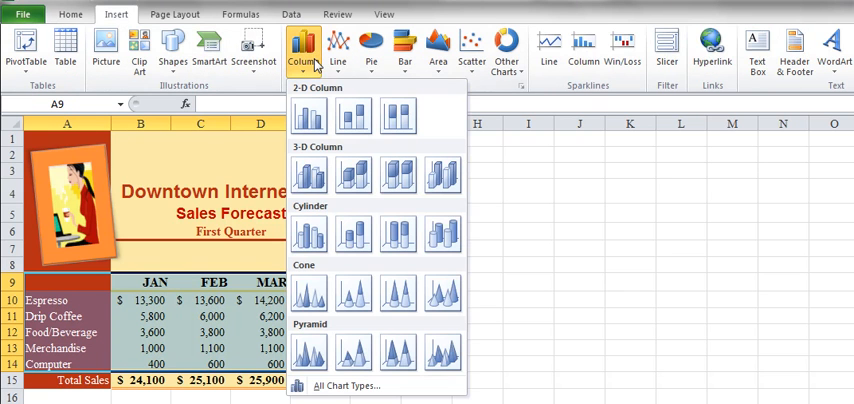
mouse_move(310, 174)
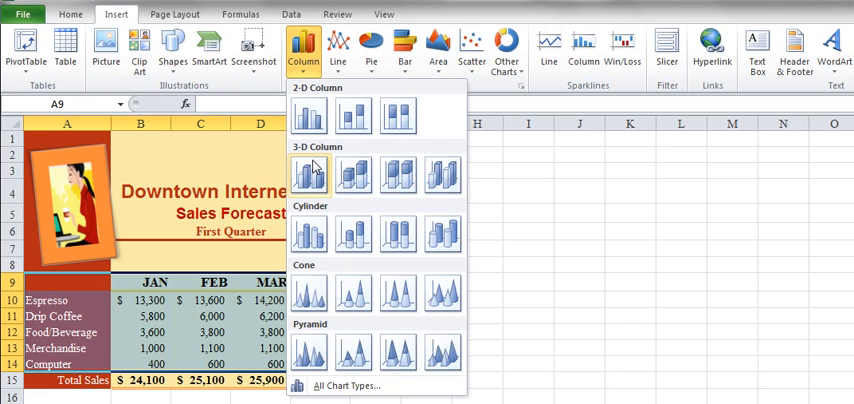
mouse_move(308, 172)
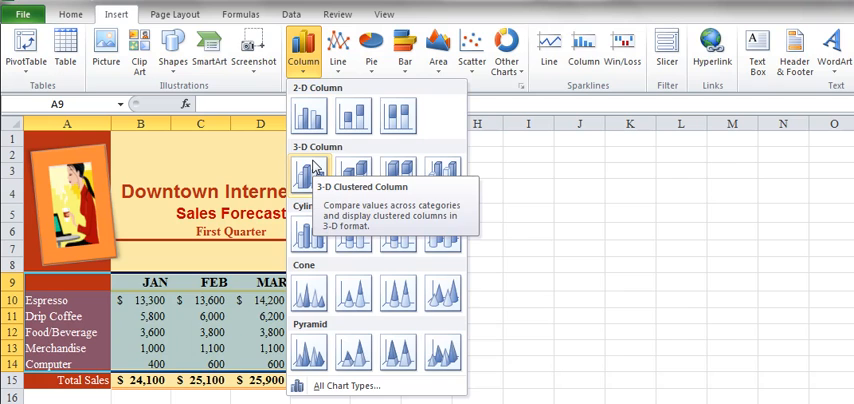
click(310, 168)
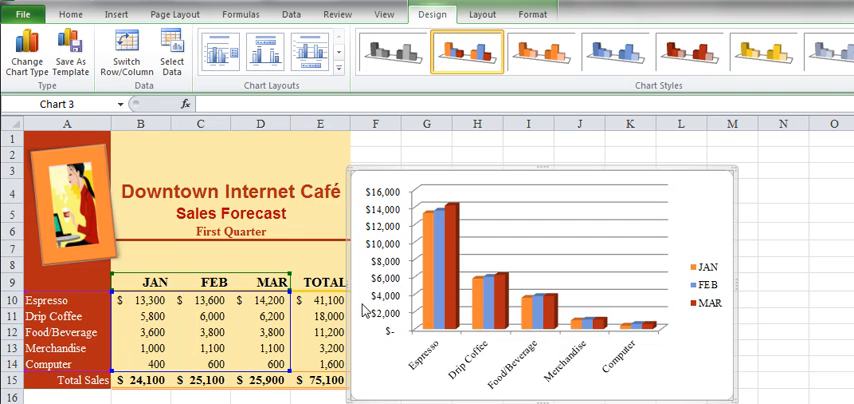
mouse_move(444, 396)
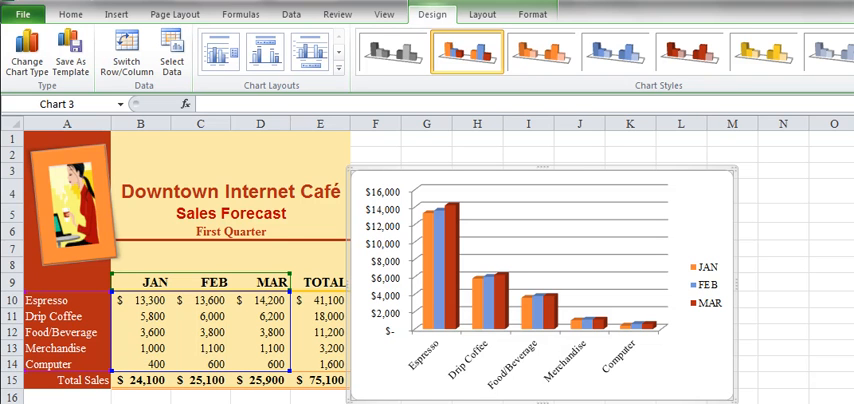
mouse_move(80, 276)
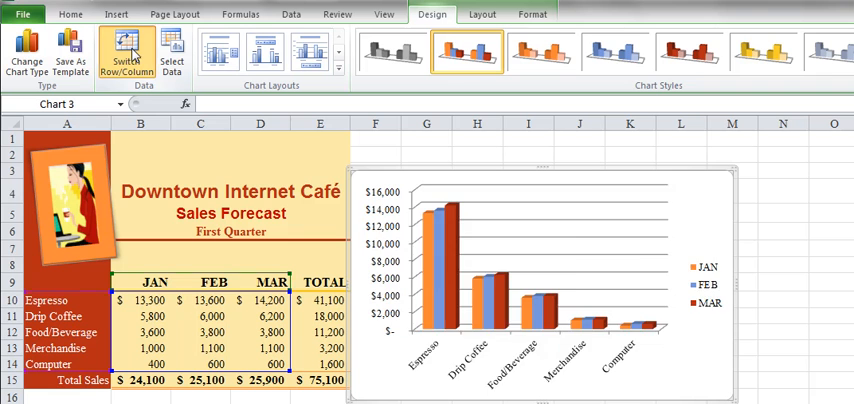
Switch Row/Column so months are categories and each product is a series.
click(126, 52)
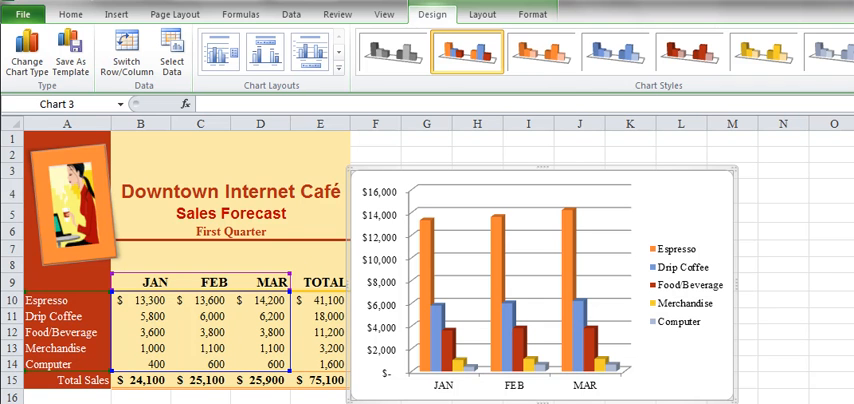
click(482, 14)
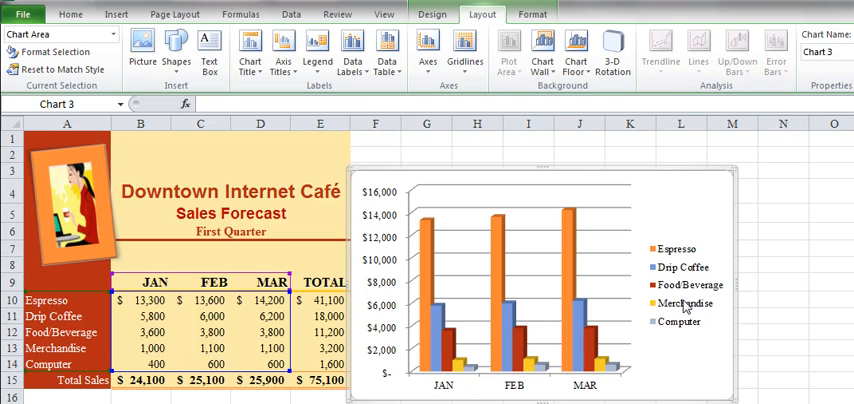
mouse_move(664, 312)
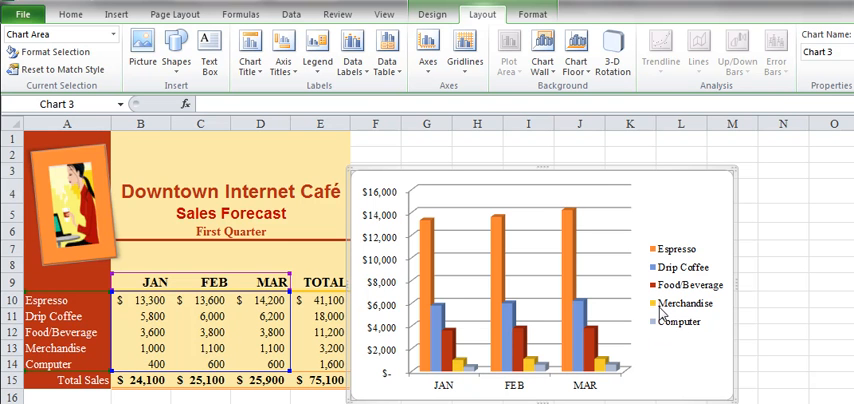